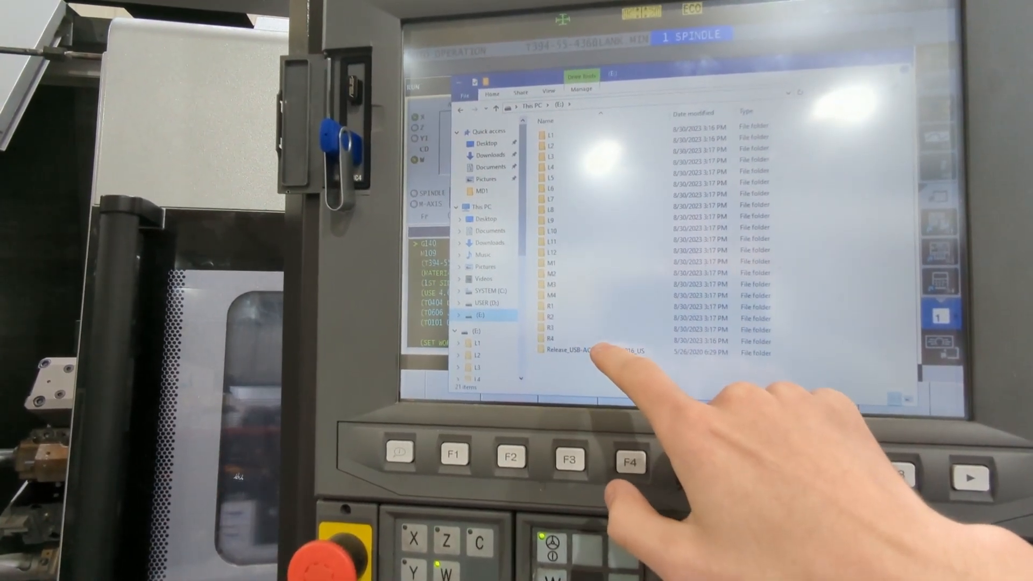
Step: Launch the setup application from the Release_USB-AC53_Nano_v1016_US folder on drive E:
double_click(593, 351)
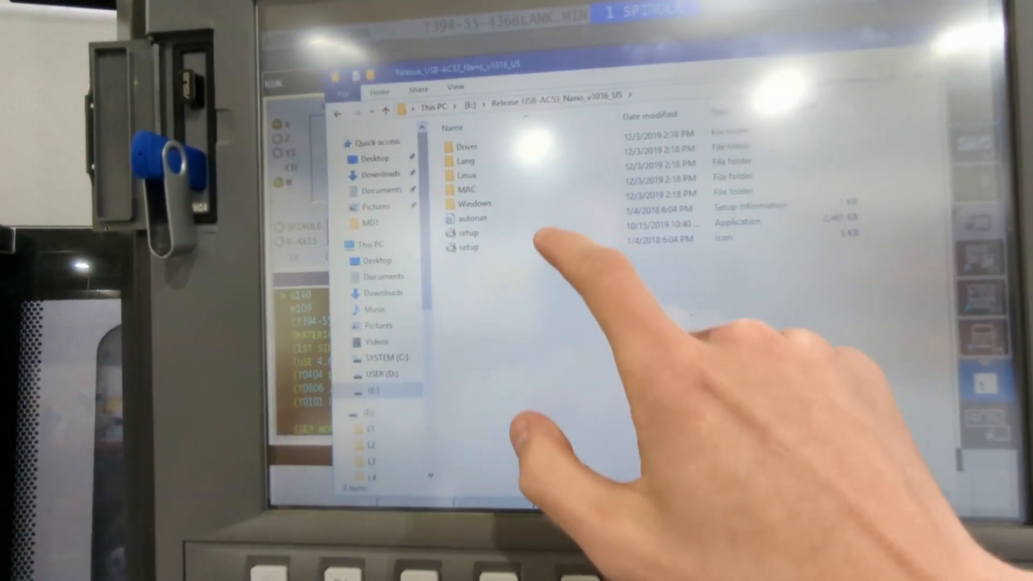
left_click(478, 228)
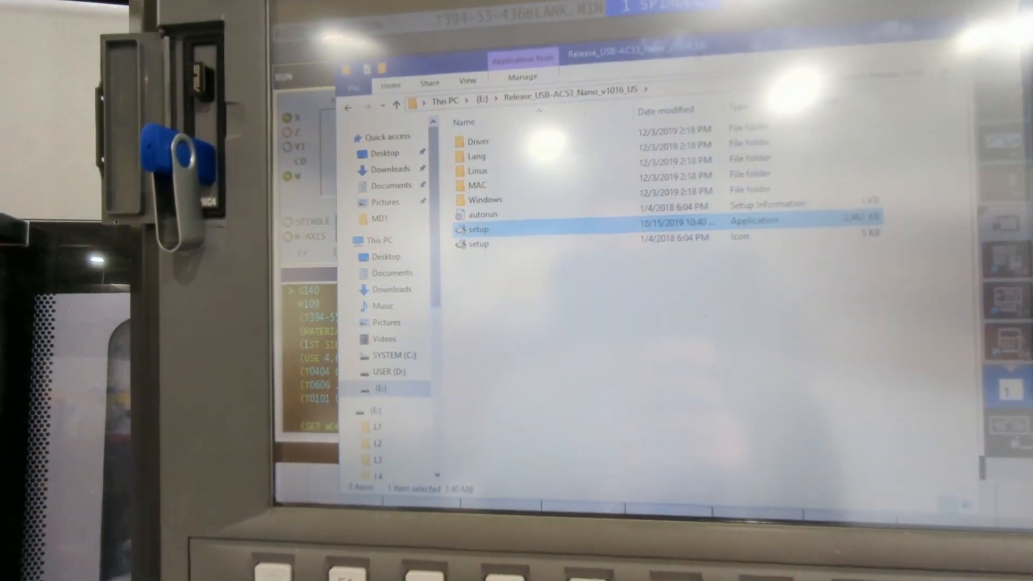
double_click(478, 228)
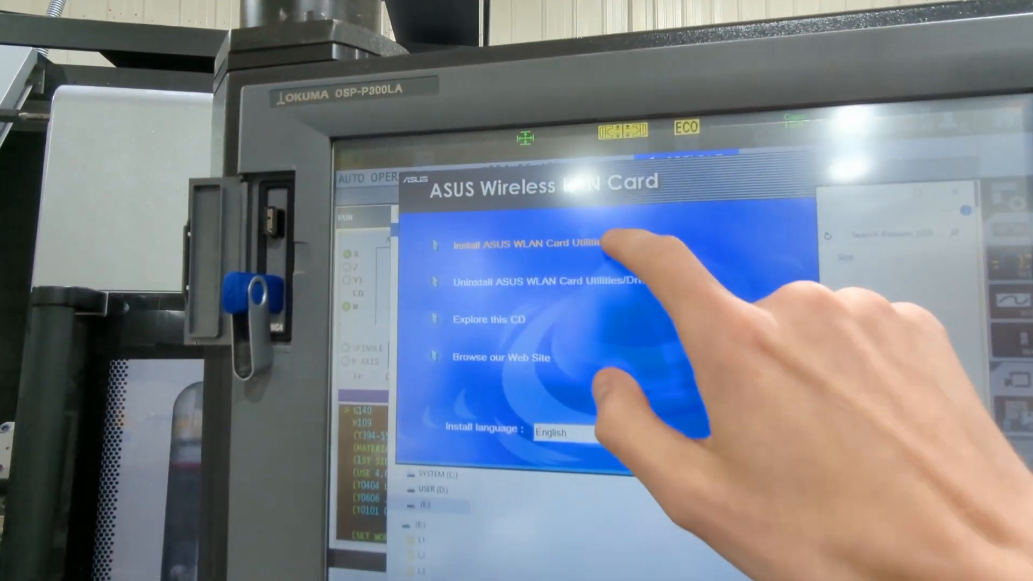
Step: Install the ASUS WLAN card utilities and driver, choose to restart later, finish and exit the installer
left_click(521, 243)
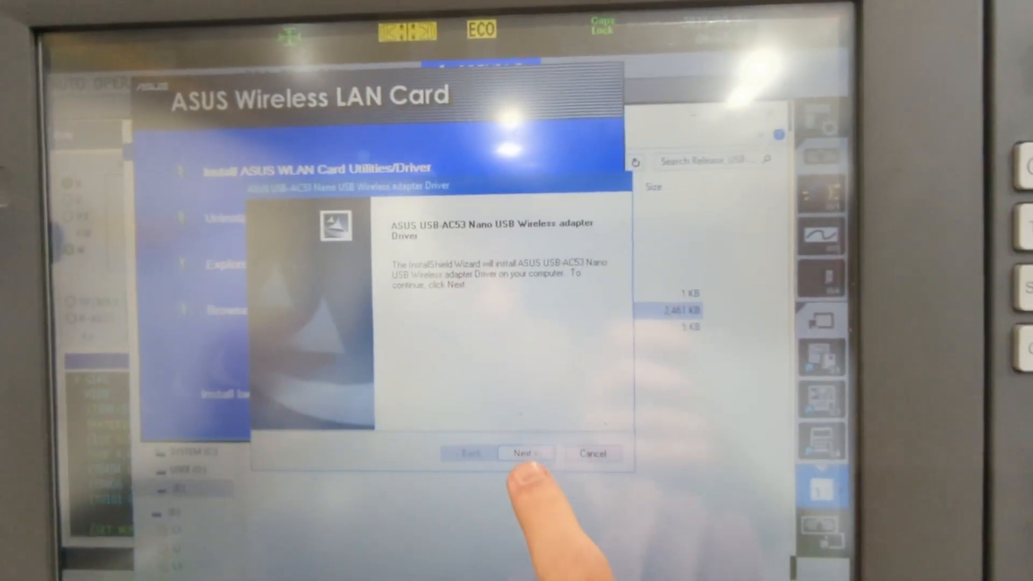
left_click(525, 454)
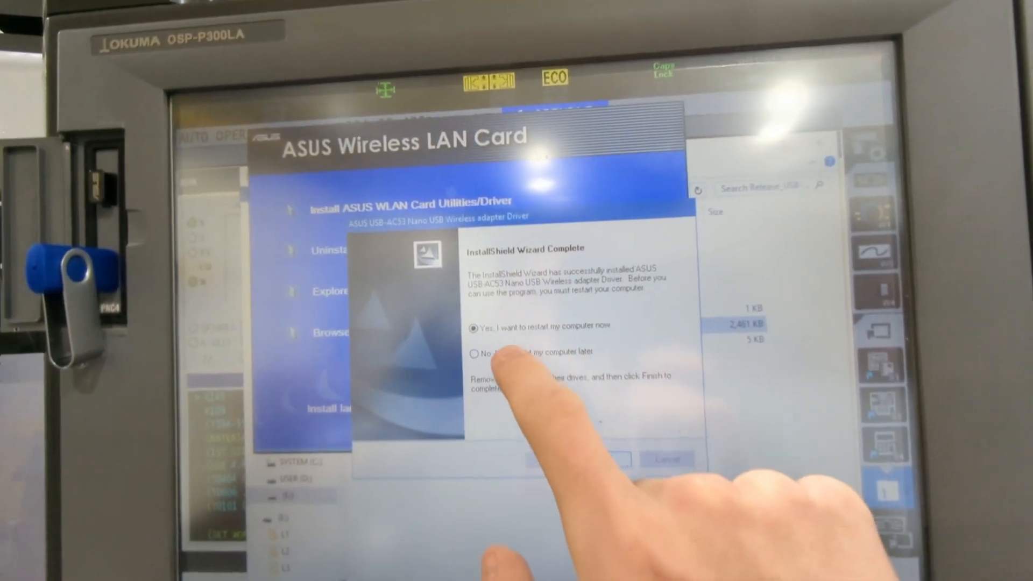
left_click(475, 354)
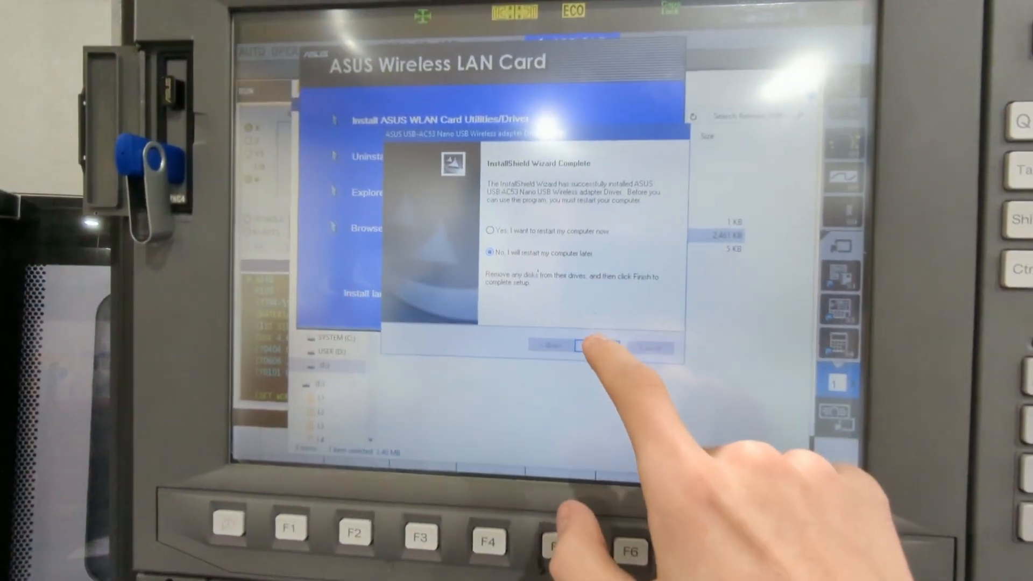
left_click(589, 346)
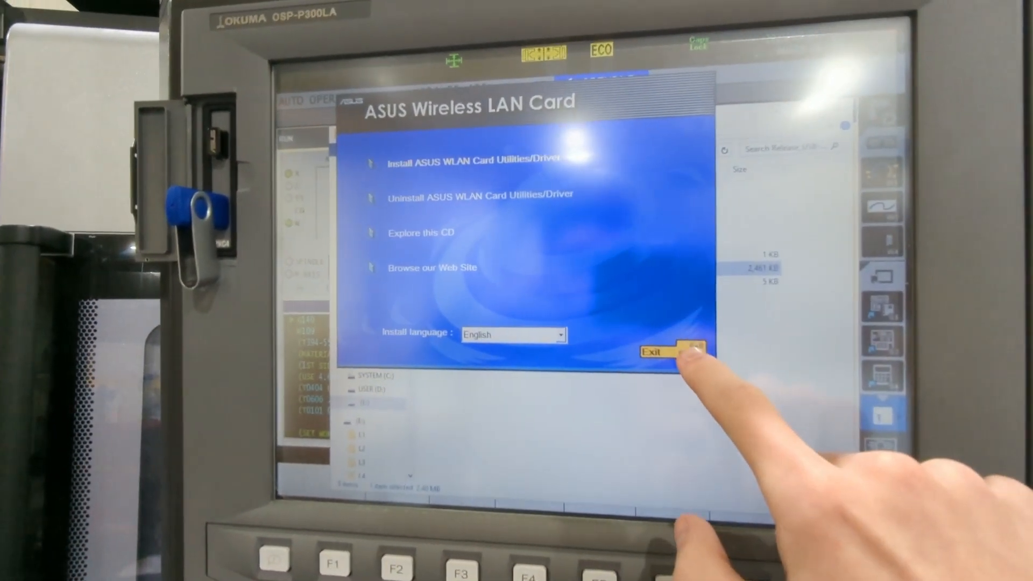
left_click(665, 352)
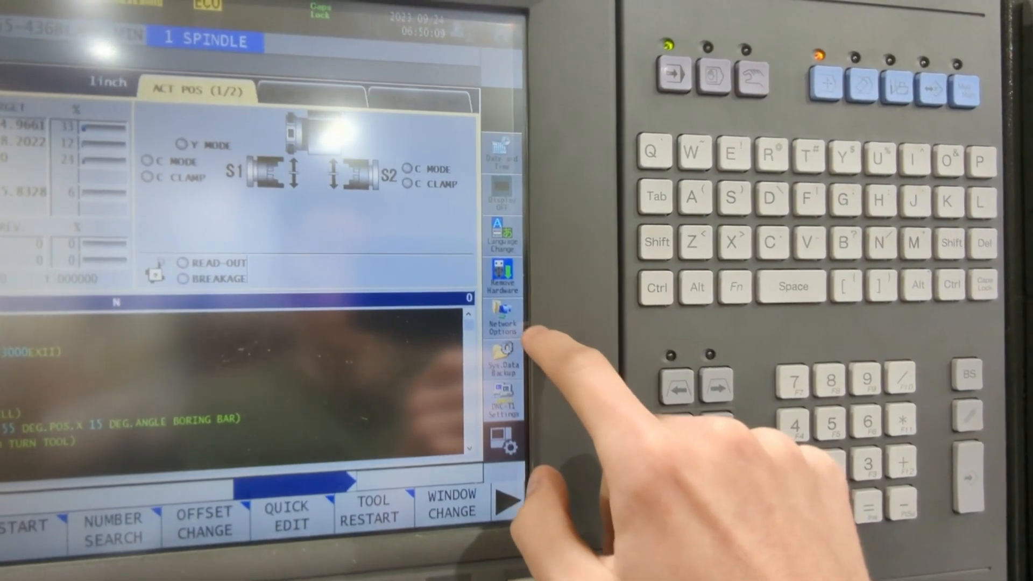
left_click(501, 317)
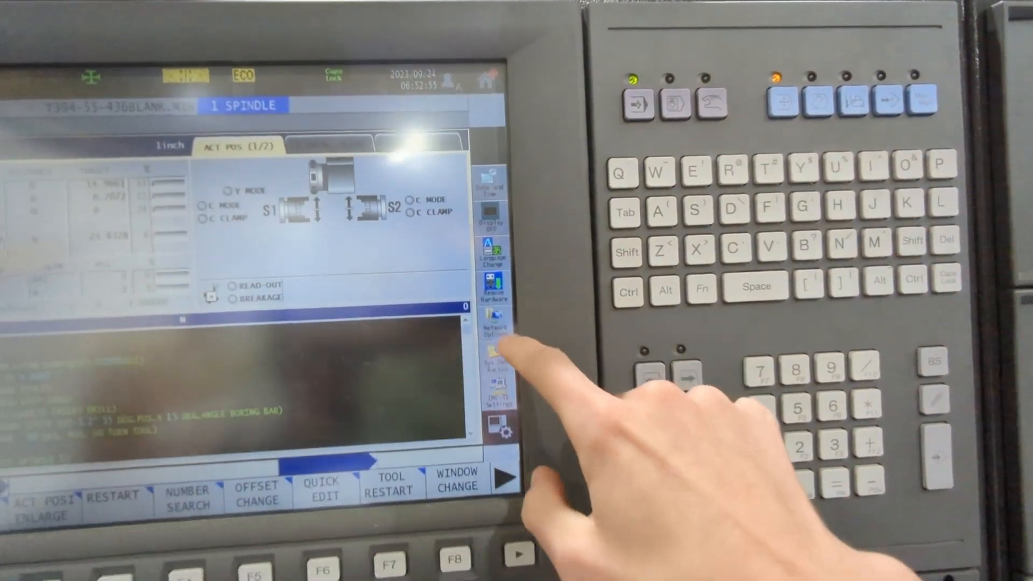
left_click(492, 326)
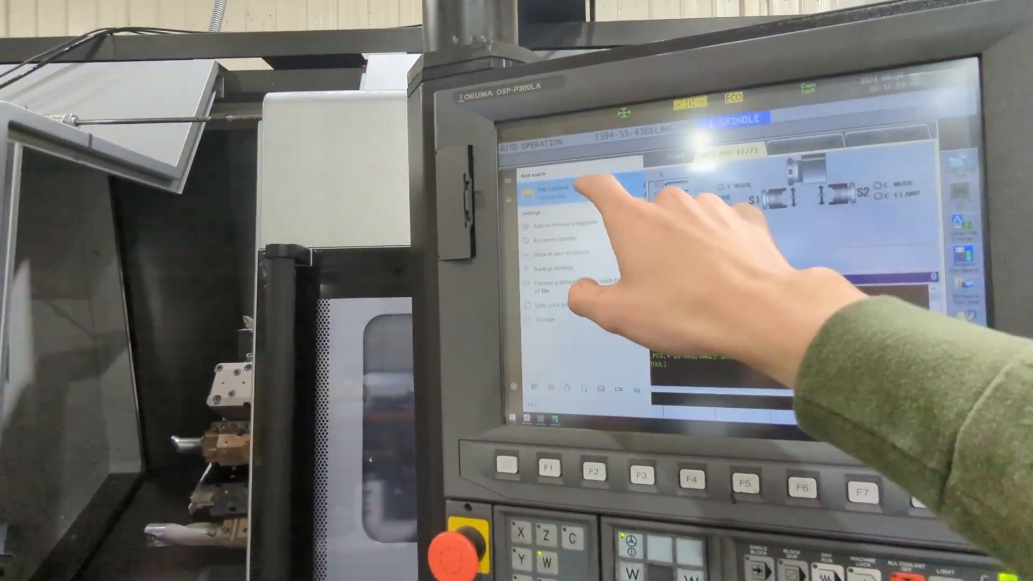
Step: Browse File Explorer to the CNCLink share on STELLARDB1 listing the cell folders
left_click(549, 191)
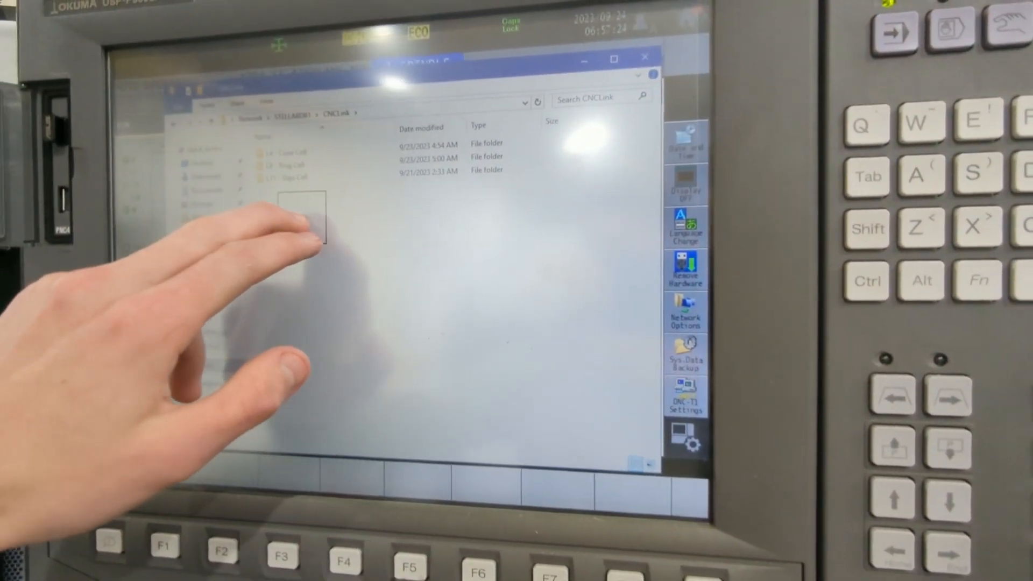
right_click(290, 217)
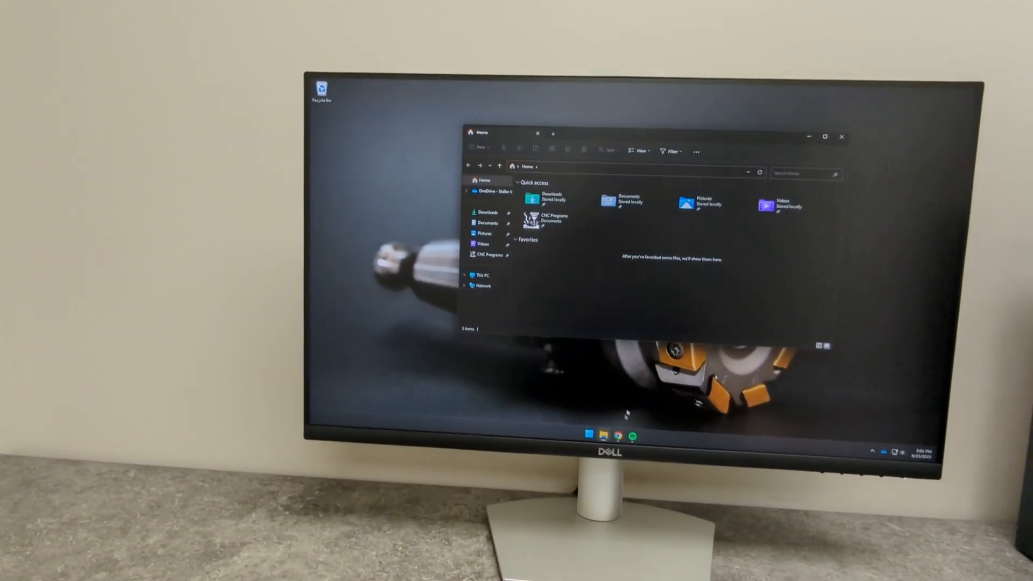
Step: Copy Untitled.pdf from the Downloads folder on the office PC
left_click(487, 213)
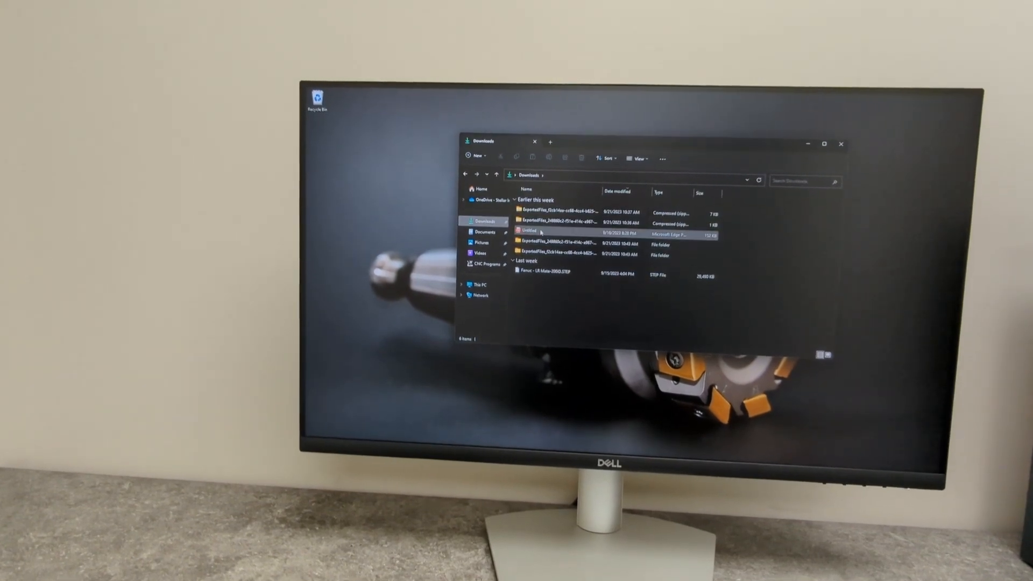
double_click(527, 230)
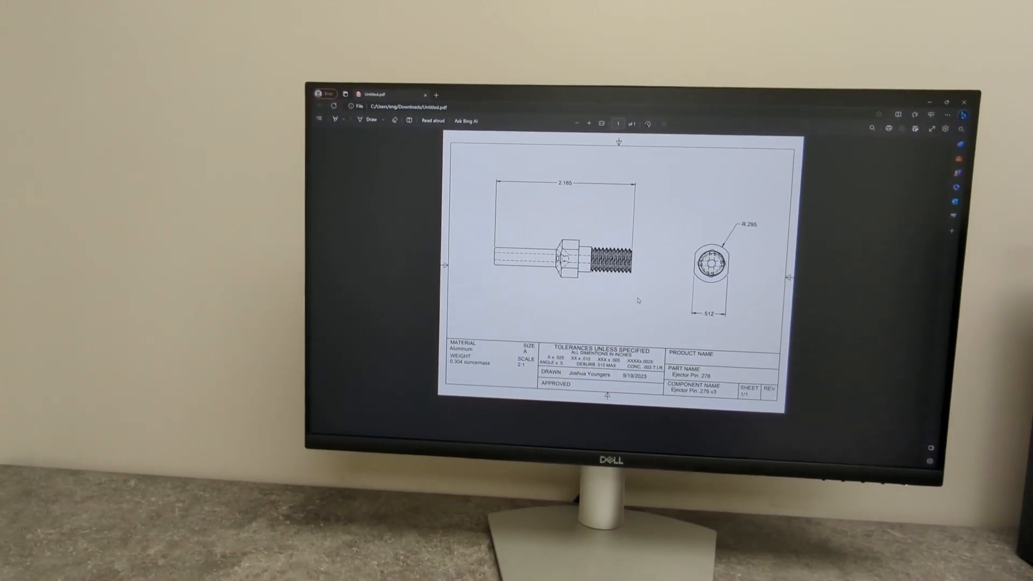
right_click(535, 251)
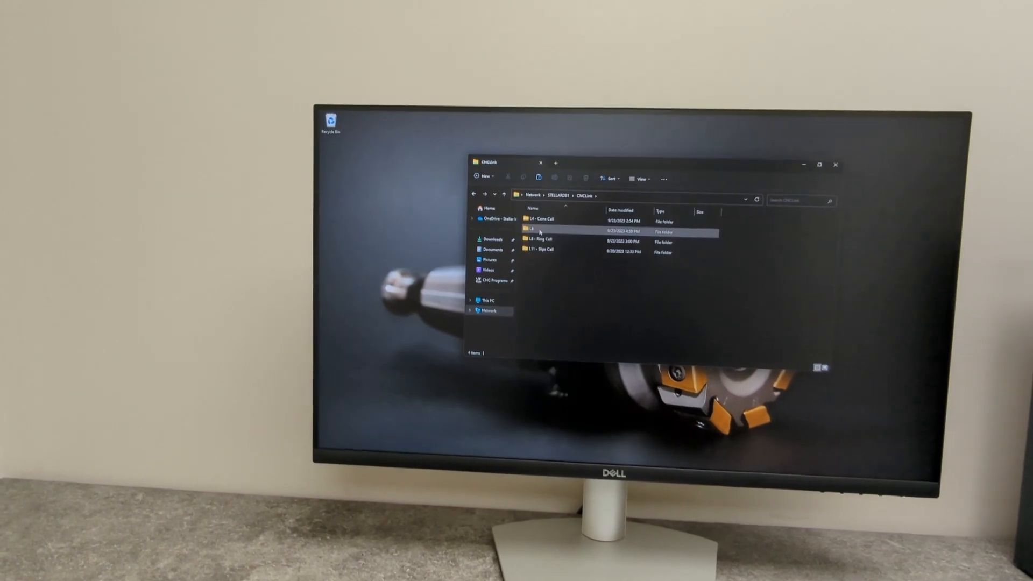
Step: Paste Untitled.pdf into the empty L6 folder of CNCLink and view the copy
double_click(540, 228)
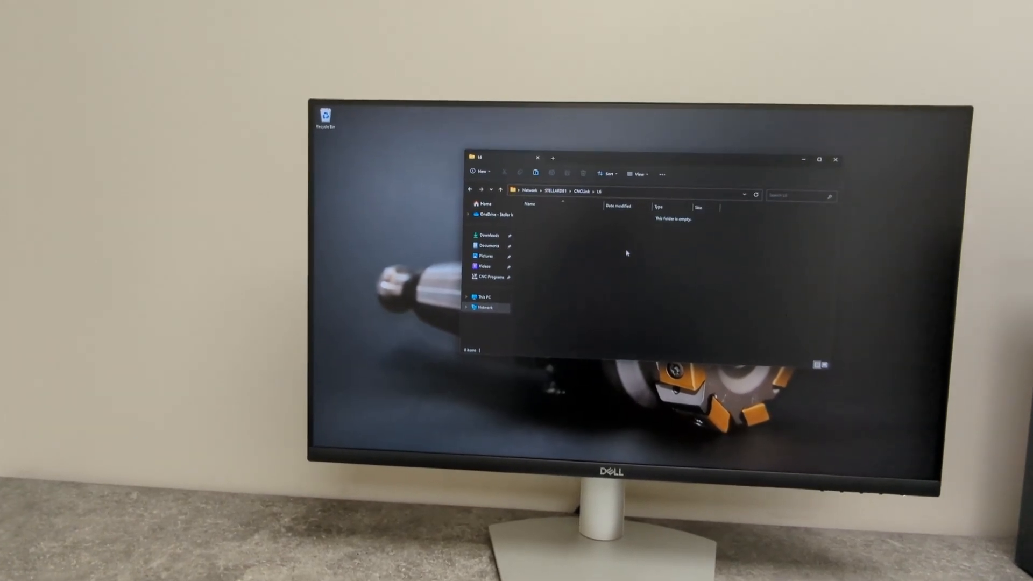
right_click(627, 254)
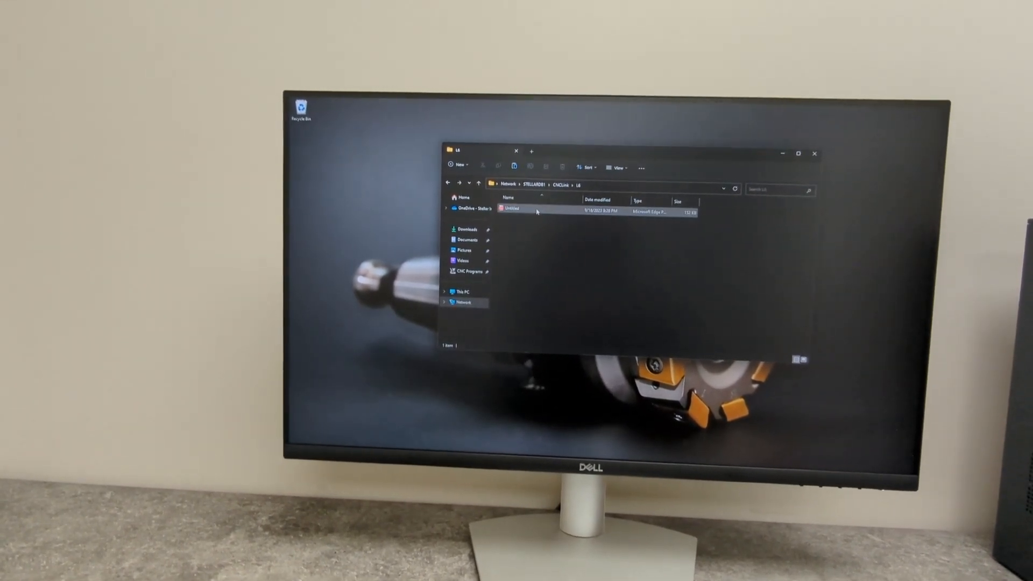
double_click(511, 210)
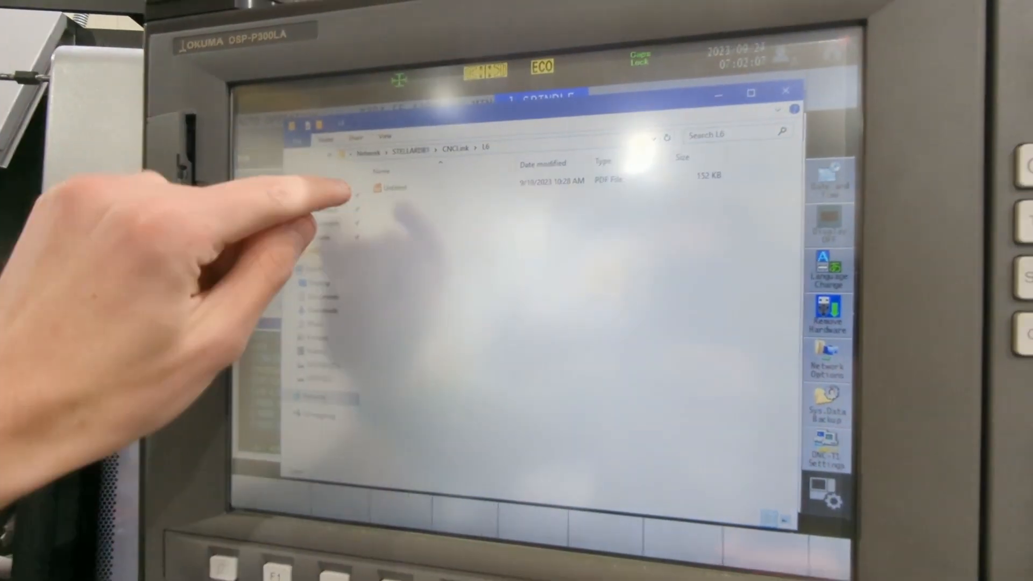
Step: View the shared Untitled PDF from CNCLink's L6 folder on the control
double_click(392, 188)
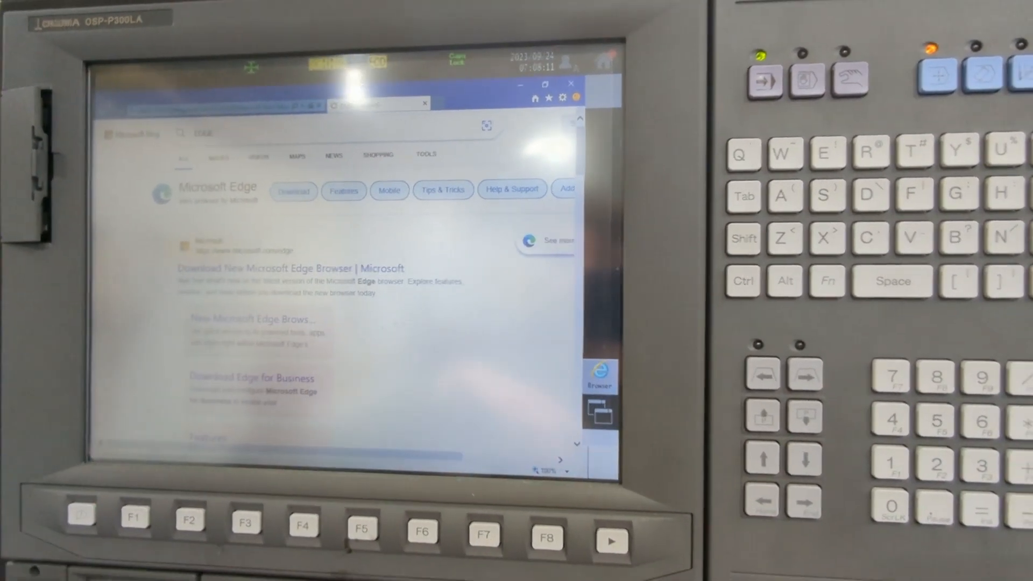
Step: Search Bing for Microsoft Edge in Internet Explorer and follow a result
left_click(292, 191)
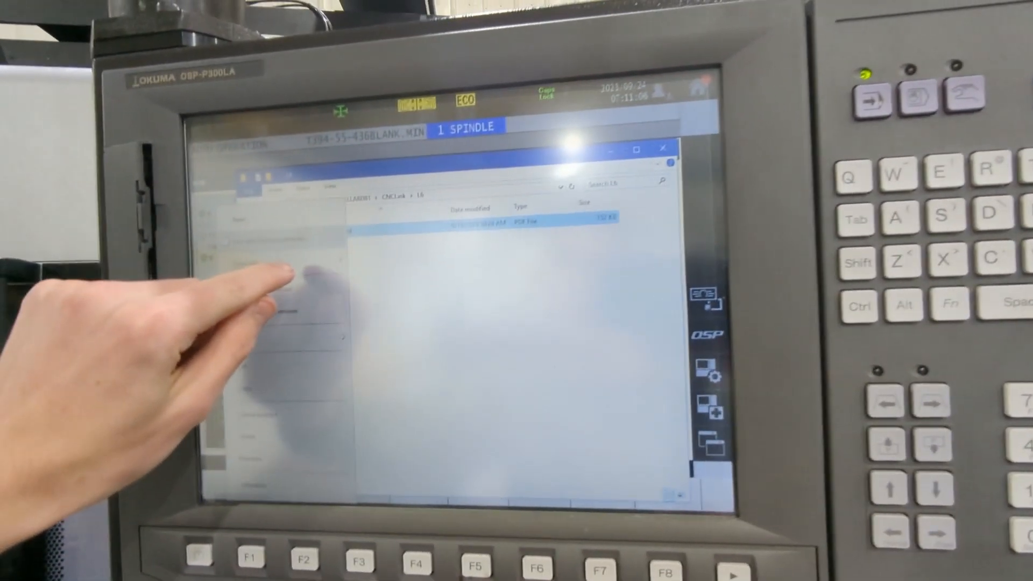
Step: List the Open with apps for the Untitled PDF, including Microsoft Edge and OSP PDF Viewer
right_click(488, 222)
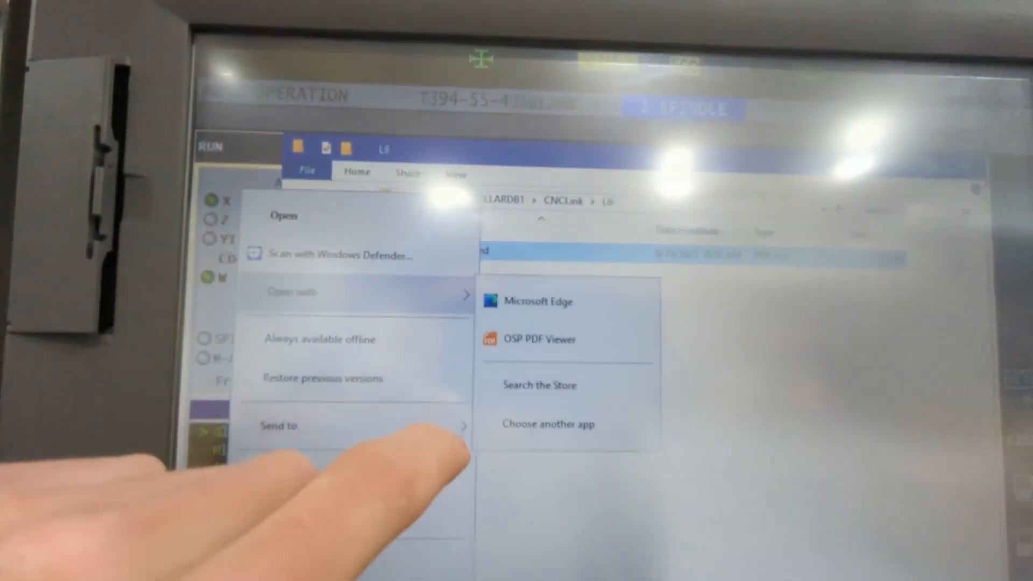